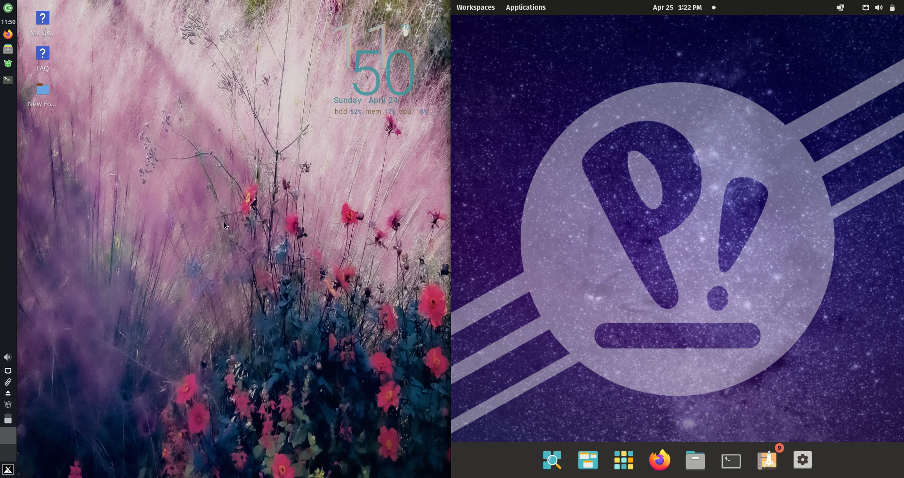
- Open terminals on MX Linux and Pop!_OS and start htop in each
click(7, 469)
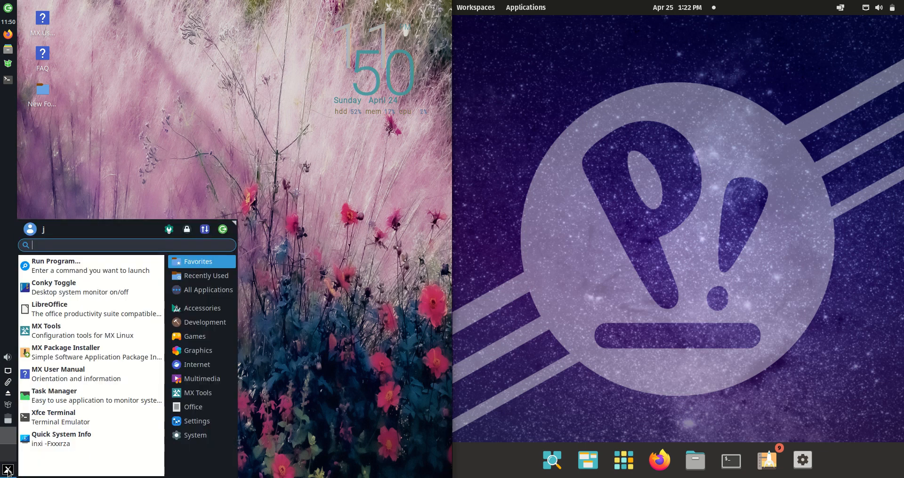
mouse_move(106, 288)
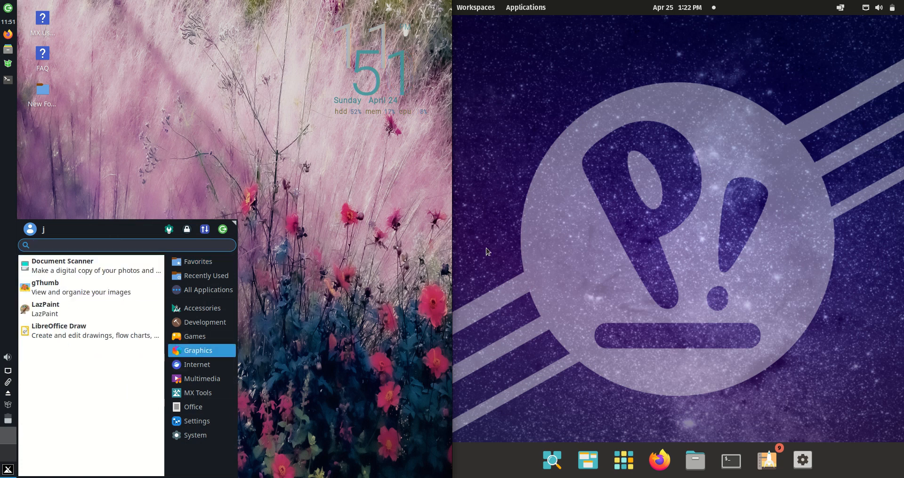
mouse_move(766, 460)
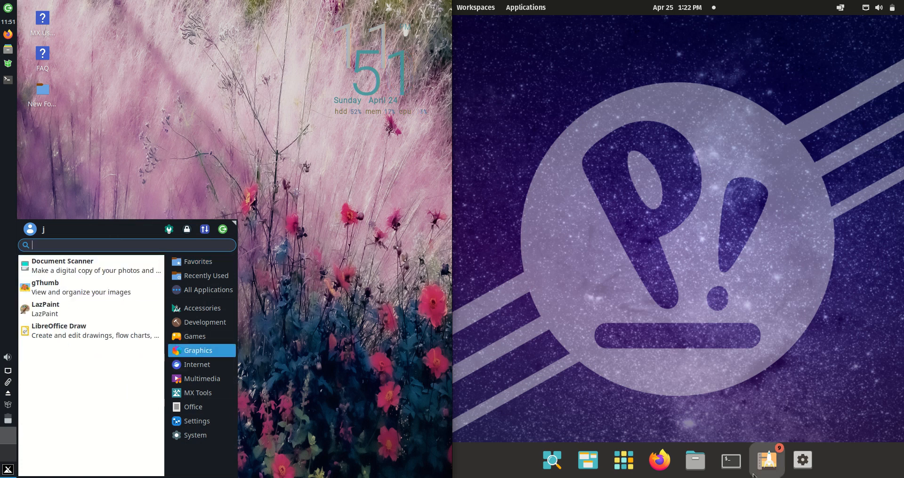
mouse_move(624, 460)
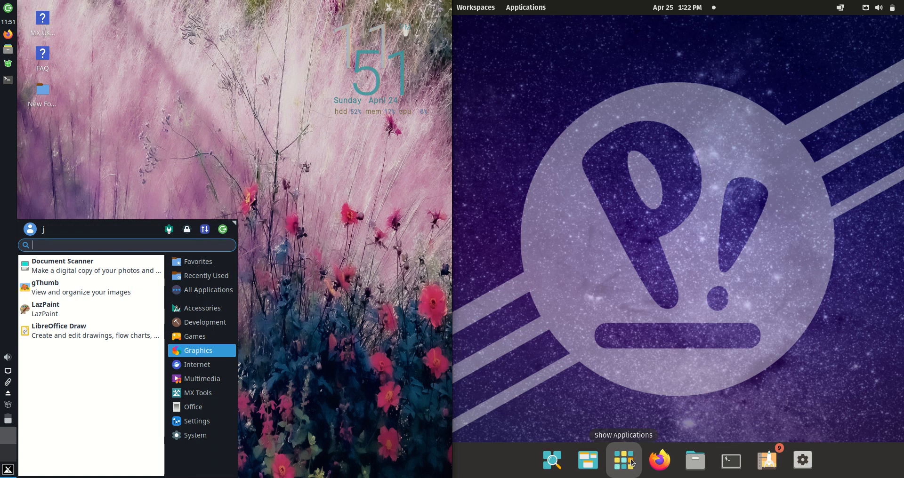
click(623, 460)
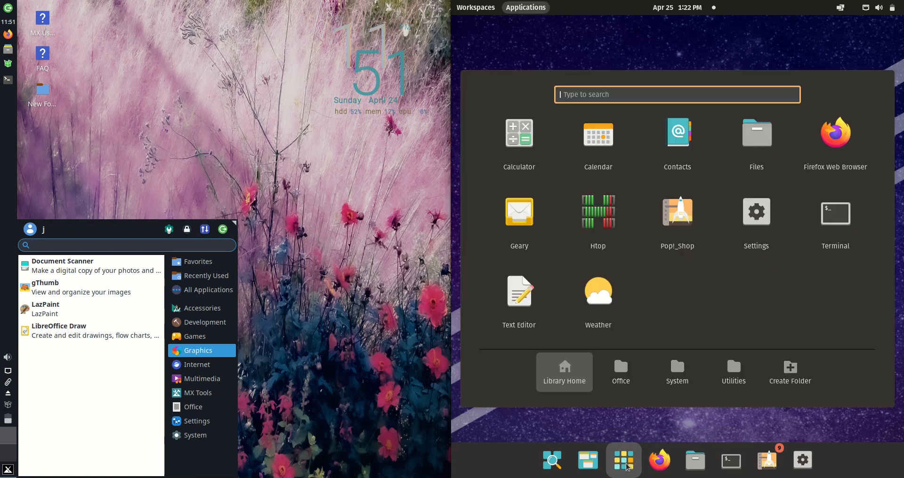
mouse_move(255, 60)
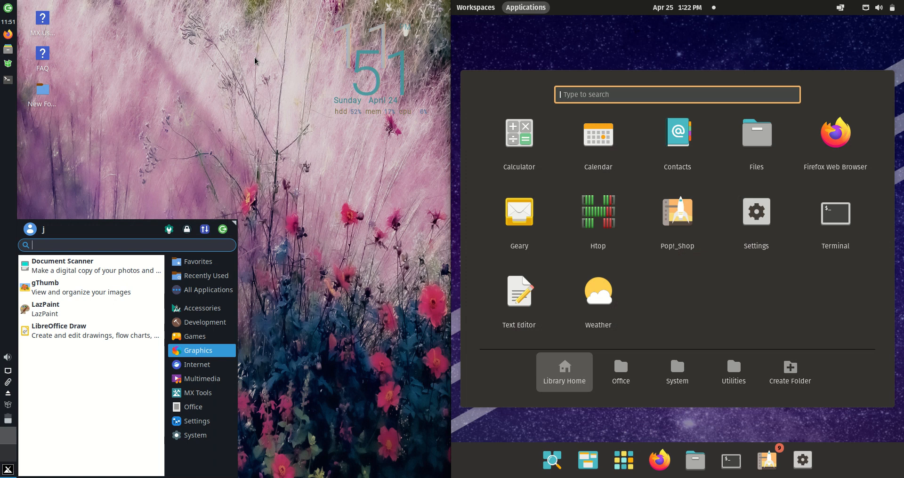
mouse_move(662, 54)
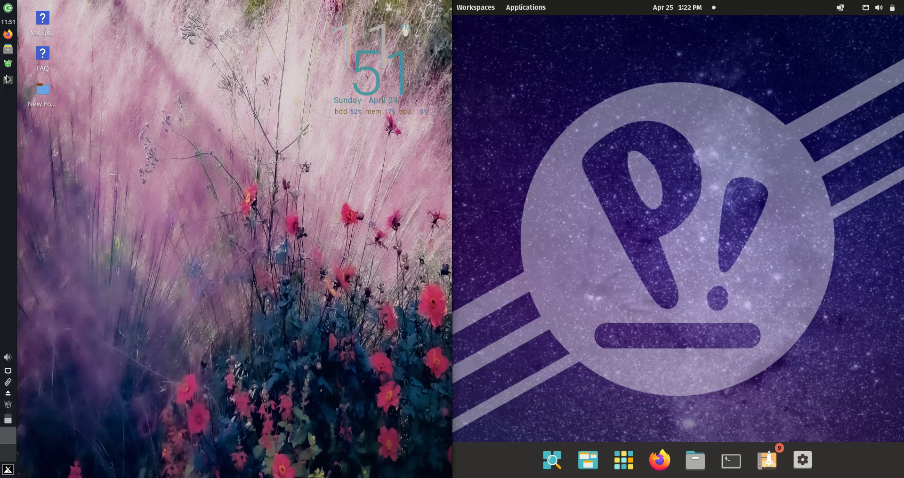
click(730, 460)
text(htop)
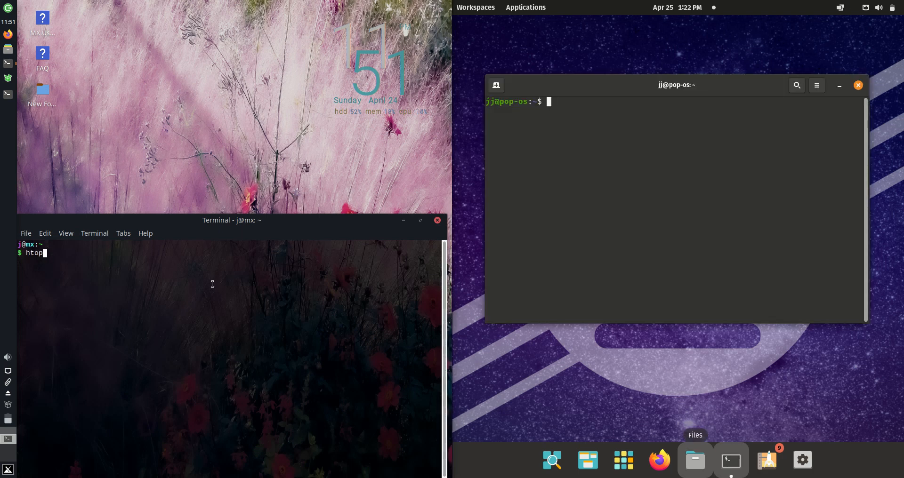
key(Return)
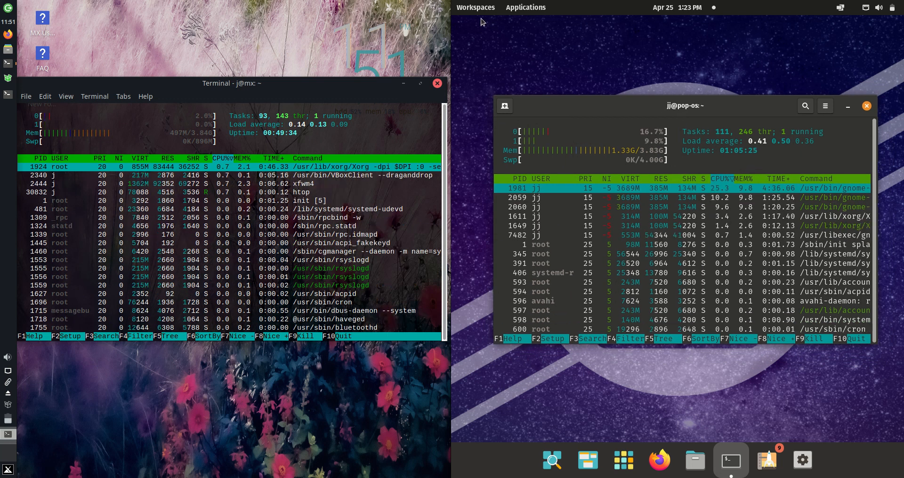
click(624, 460)
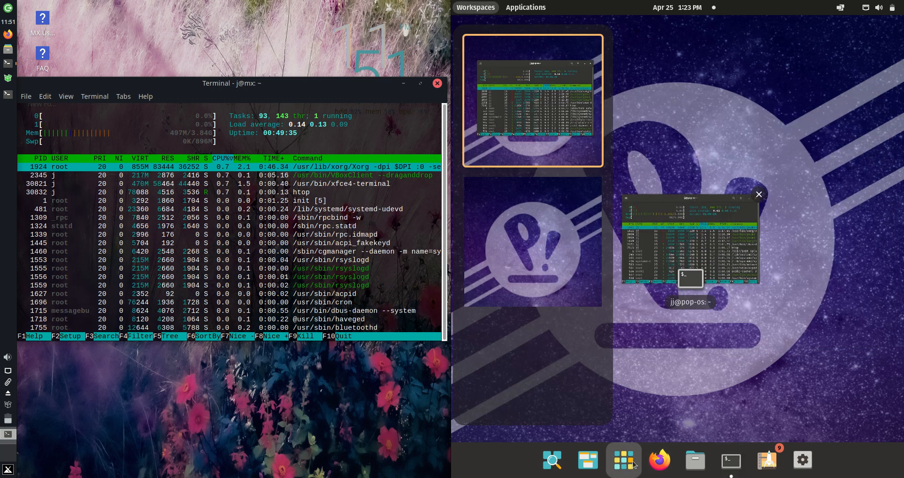
click(623, 460)
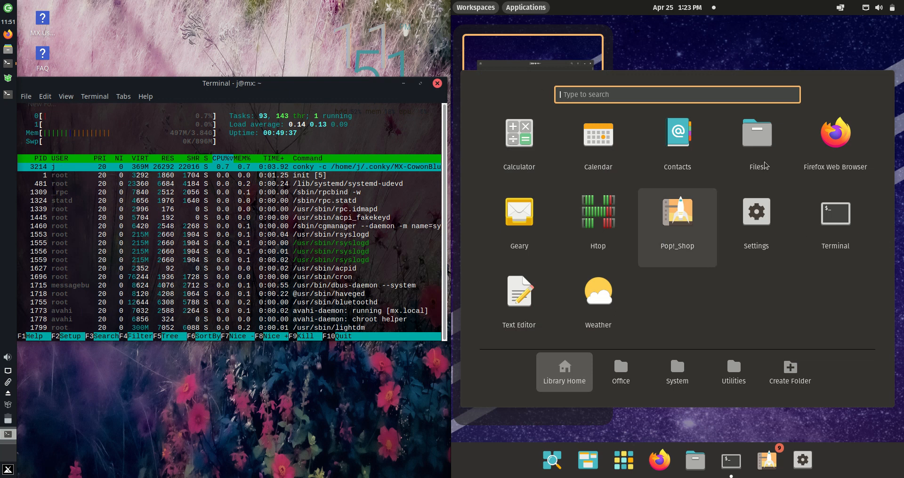
click(475, 7)
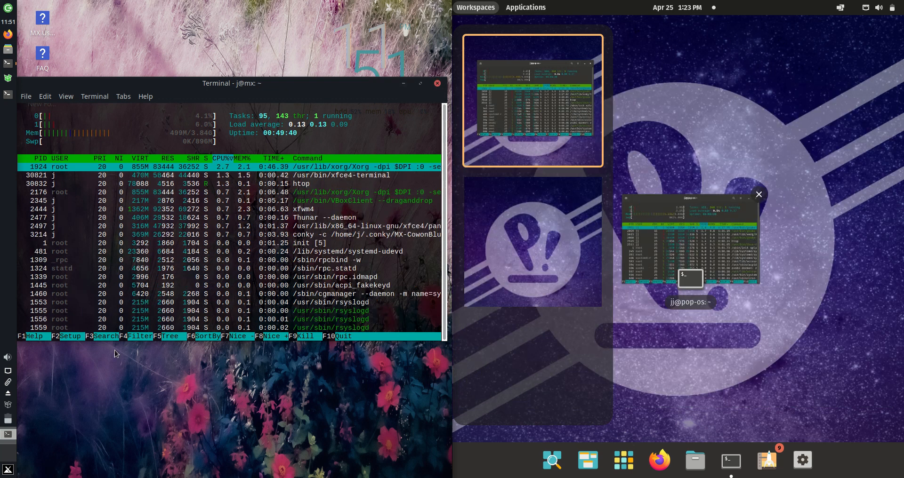
click(691, 242)
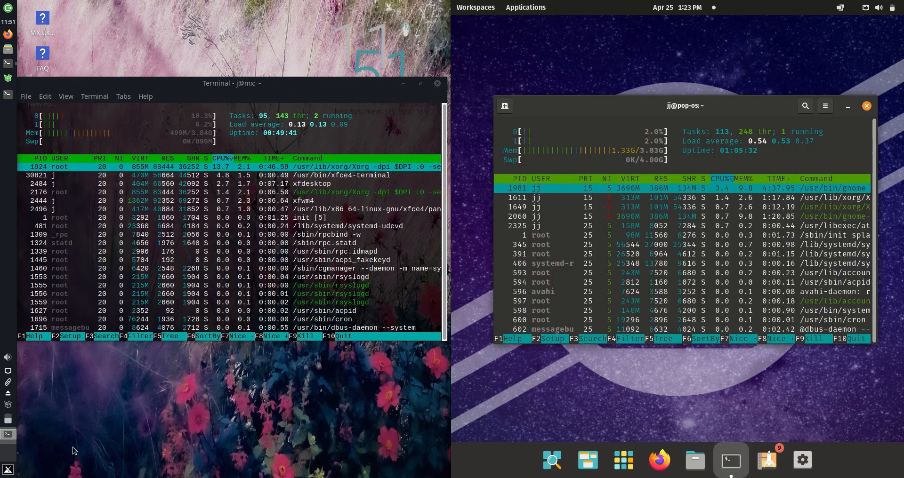
click(7, 468)
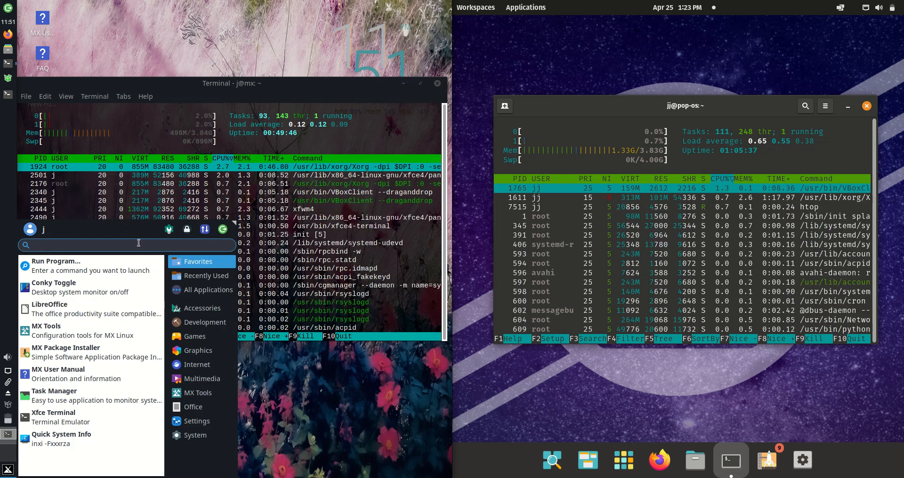
click(205, 275)
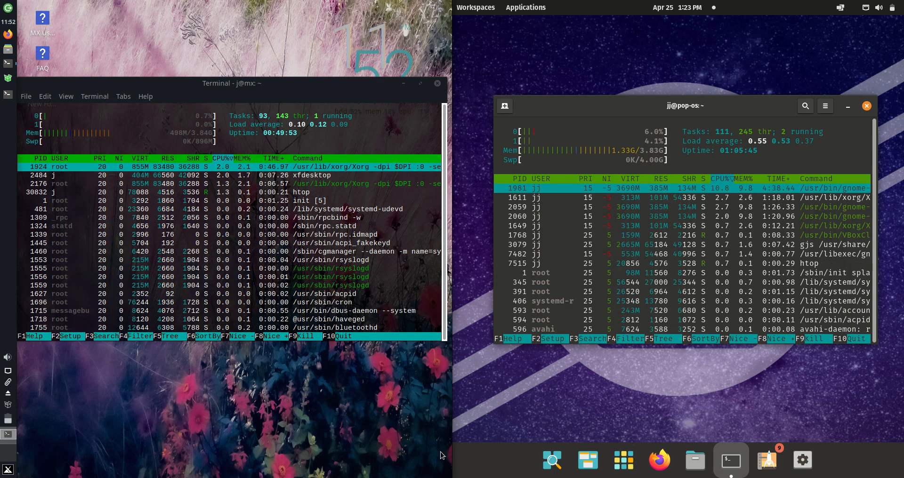
click(525, 7)
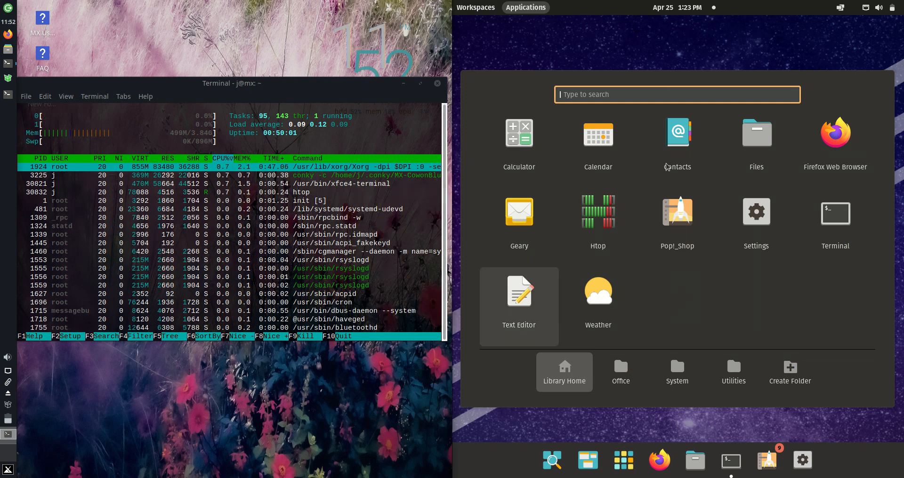
click(834, 220)
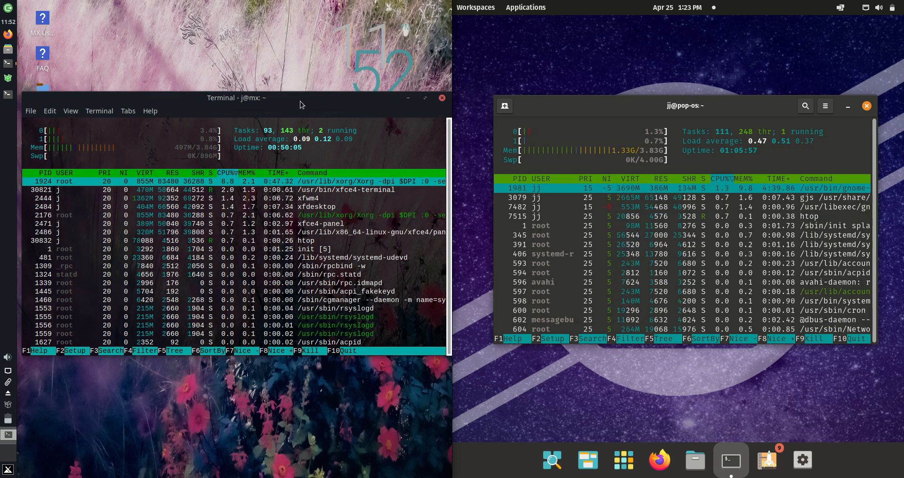
- Close the MX Linux htop terminal, then the Pop!_OS one, confirming Close Terminal
click(441, 98)
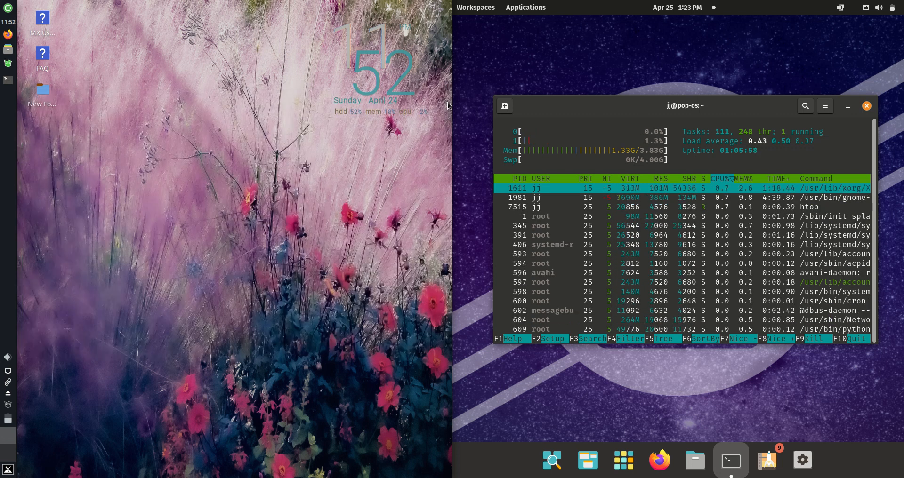
click(865, 105)
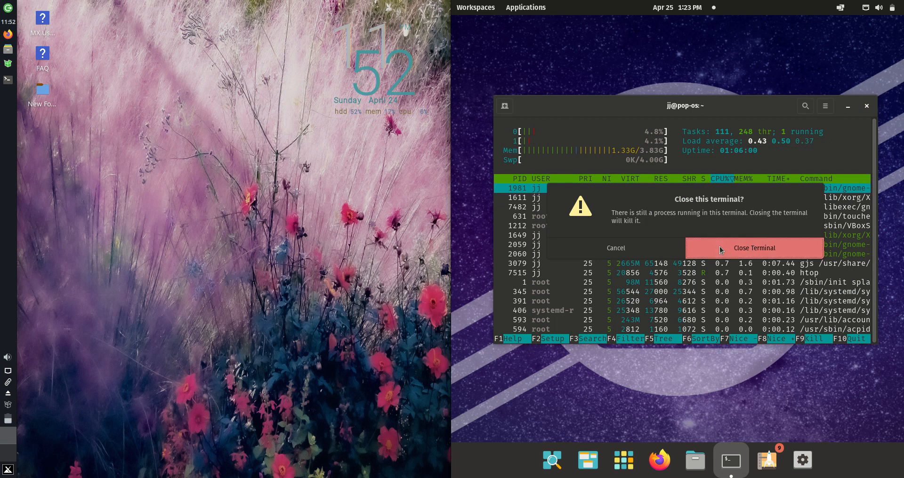
click(753, 248)
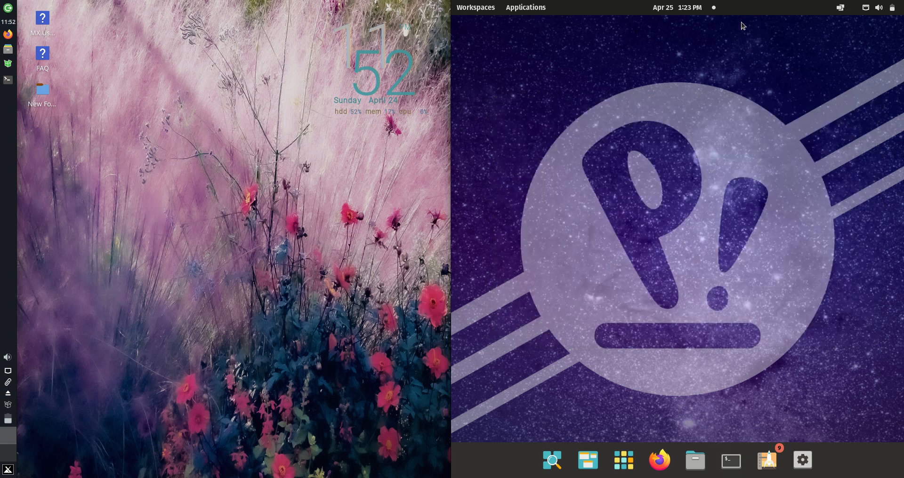
mouse_move(626, 190)
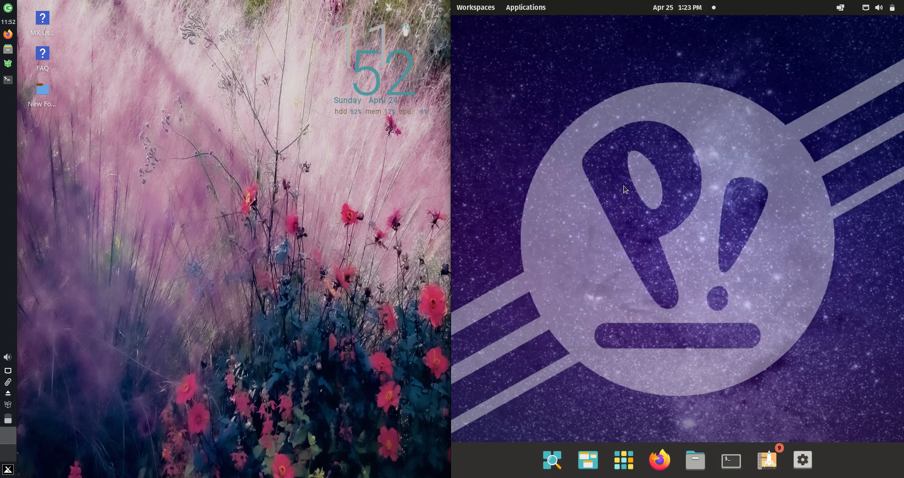